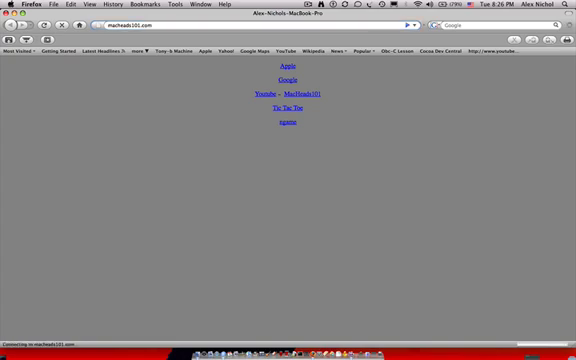
Enter macheads101.com in Firefox's address bar to load the Macheads101 homepage.
click(301, 97)
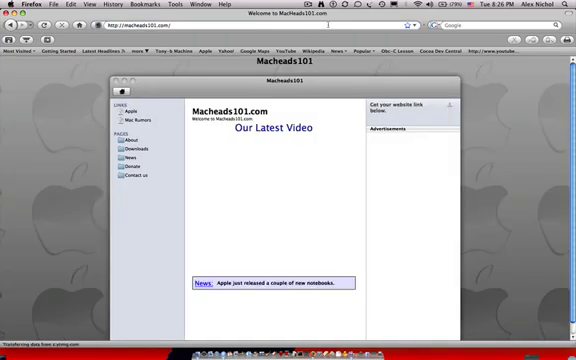
click(275, 200)
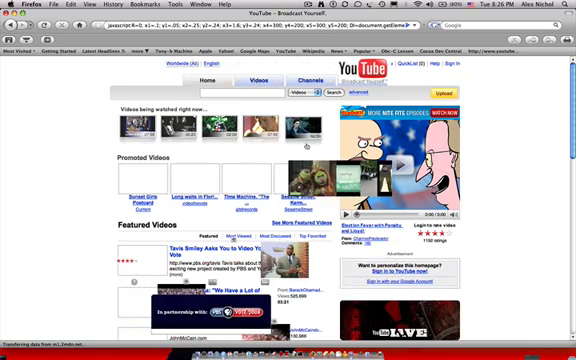
scroll(down, 3)
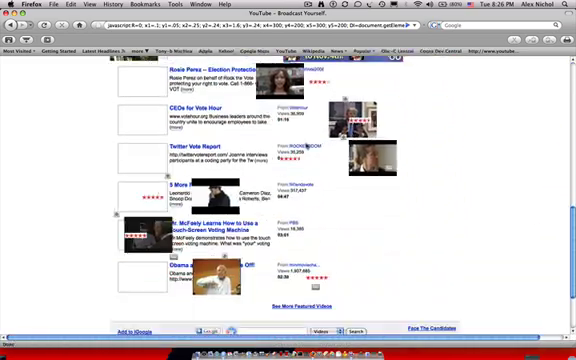
scroll(up, 3)
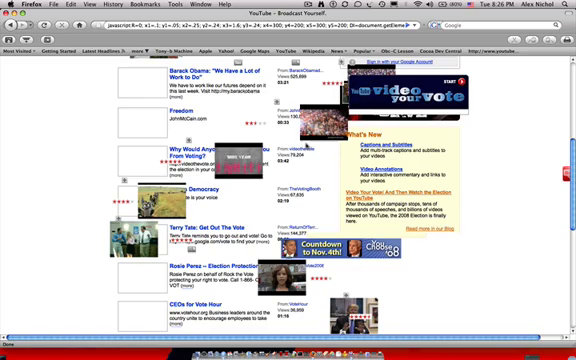